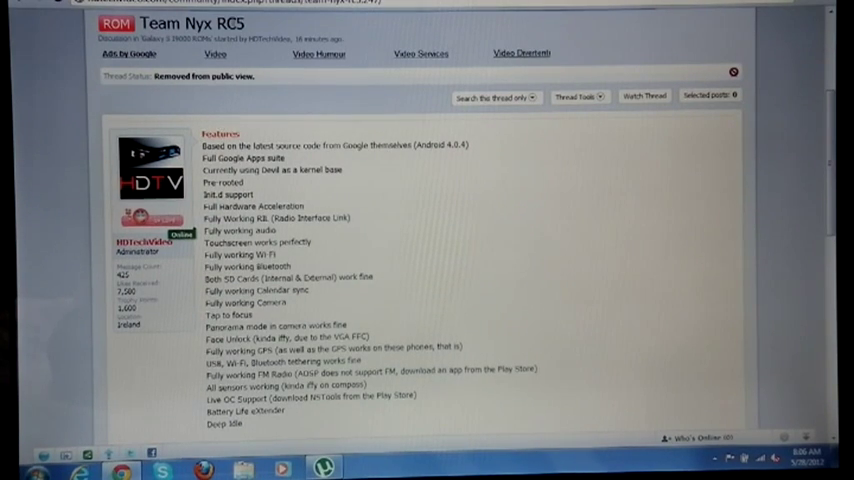
- Go up to the phone's root directory and browse its system folders (acct, cache, config, data)
scroll(down, 3)
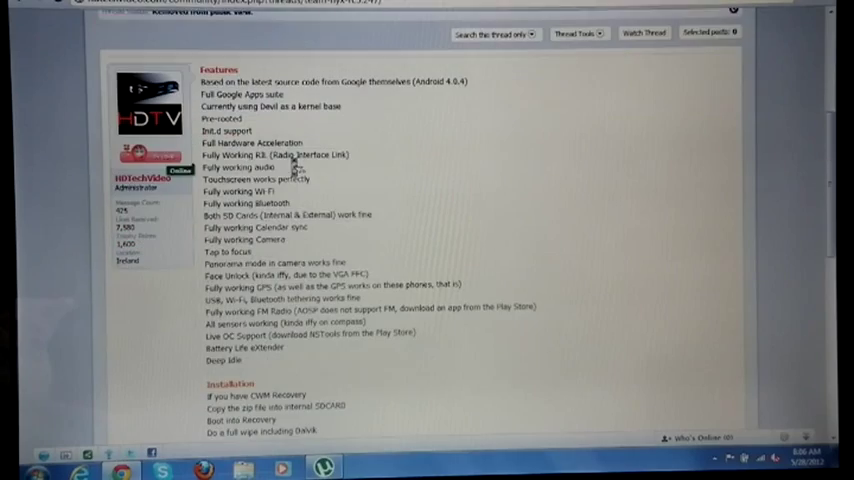
scroll(down, 3)
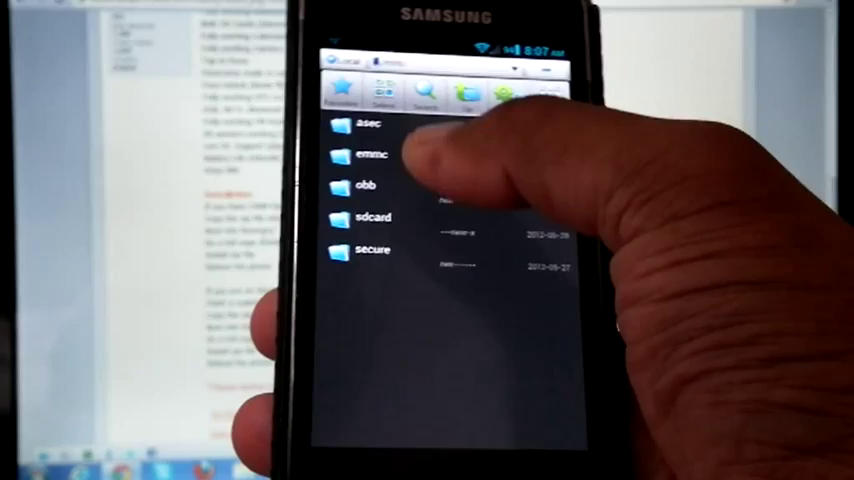
click(372, 217)
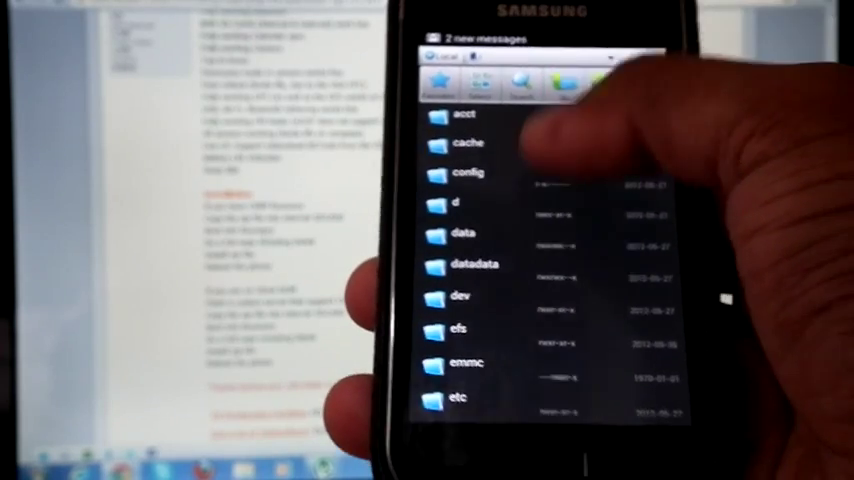
scroll(down, 3)
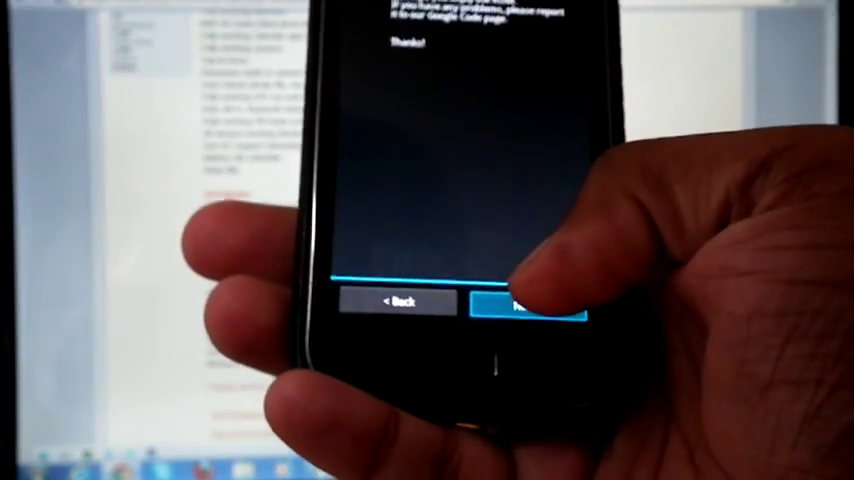
- Move past the release notes, agree to the Terms of Use and continue to the model list
click(530, 303)
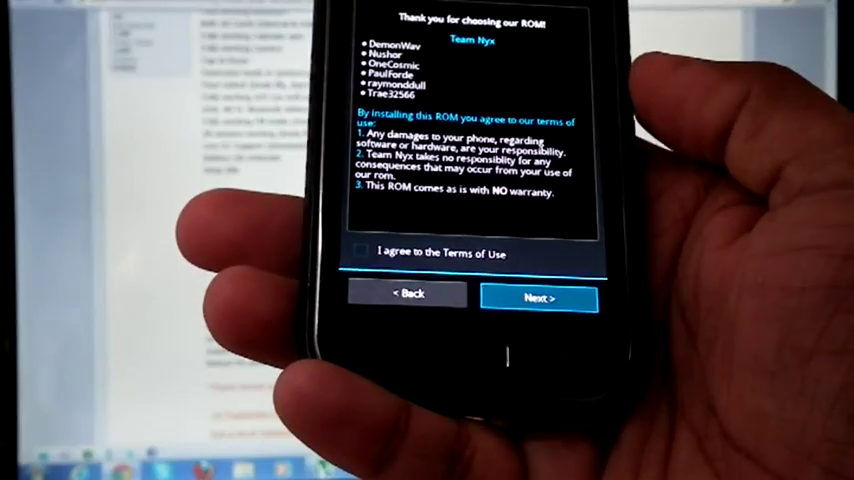
click(363, 250)
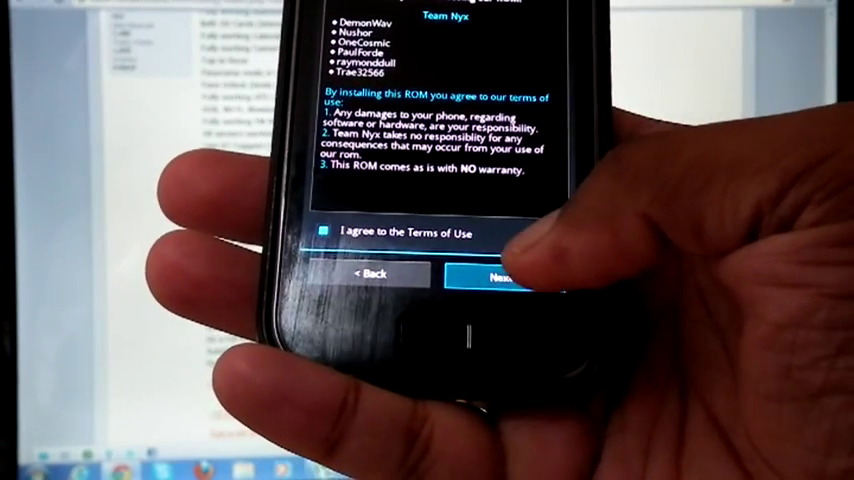
click(495, 275)
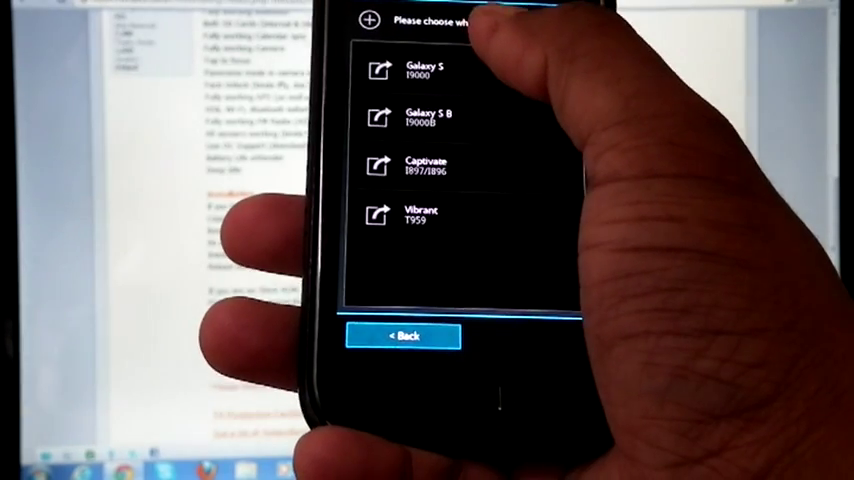
- Confirm Galaxy S as the device, keep Wipe data Yes and the Nyx kernel with TWRP
click(425, 70)
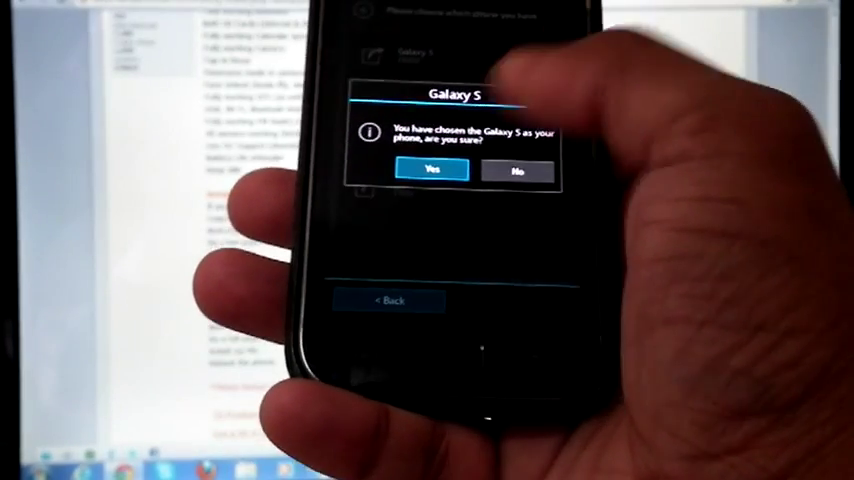
click(432, 168)
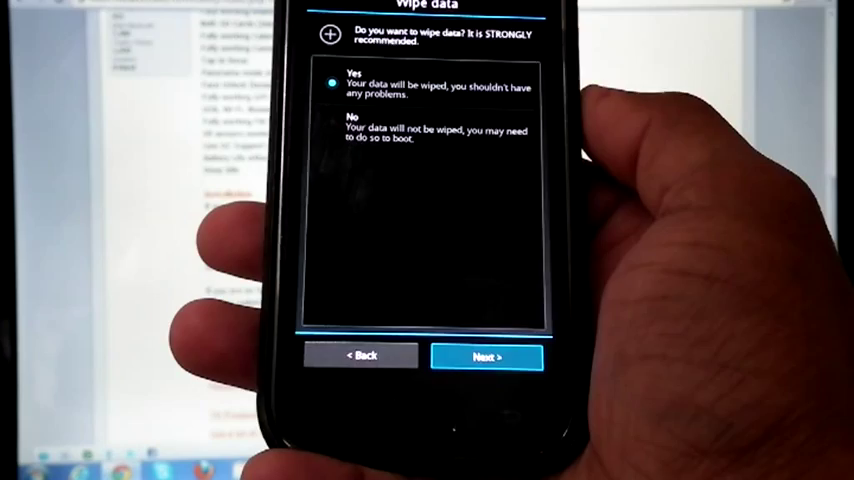
click(487, 356)
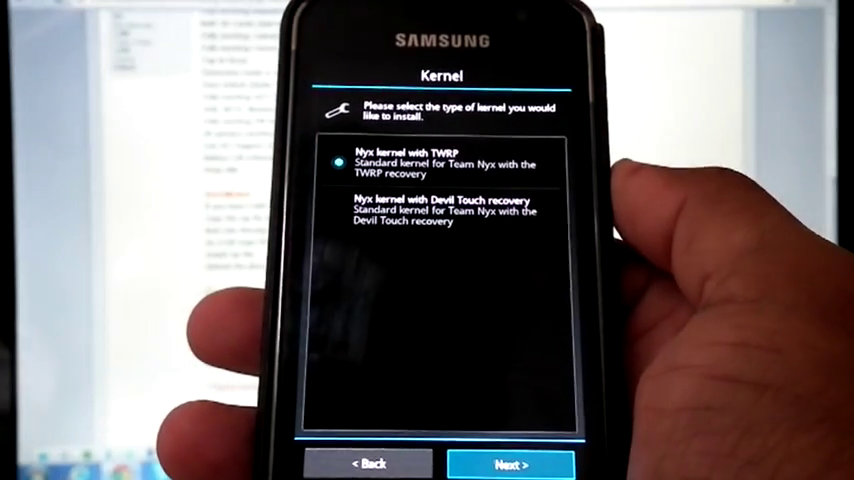
click(511, 464)
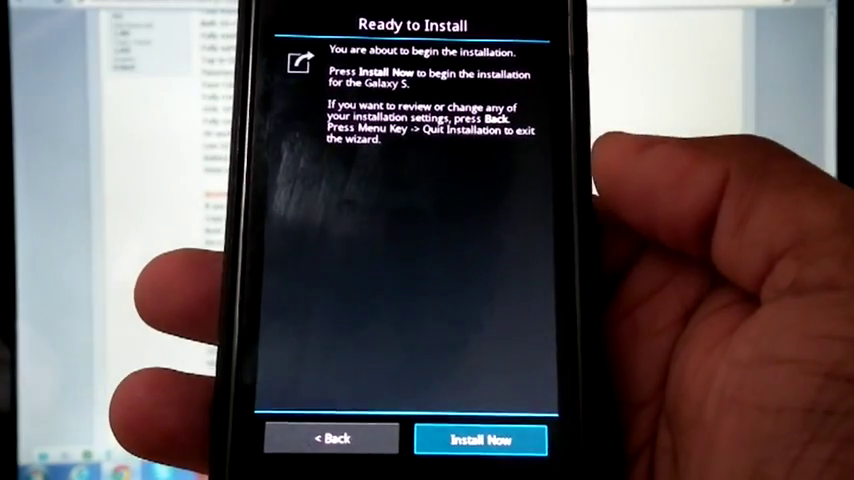
- Start installing the Team Nyx ROM on the Galaxy S via Install Now
click(480, 438)
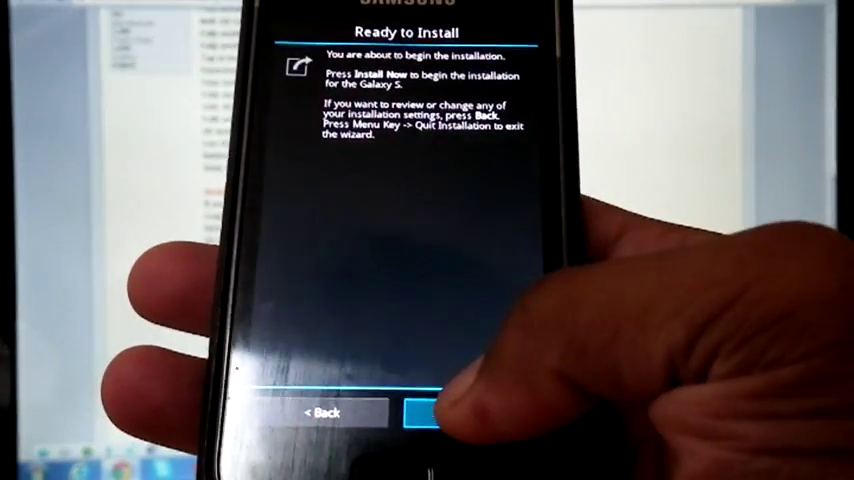
click(428, 411)
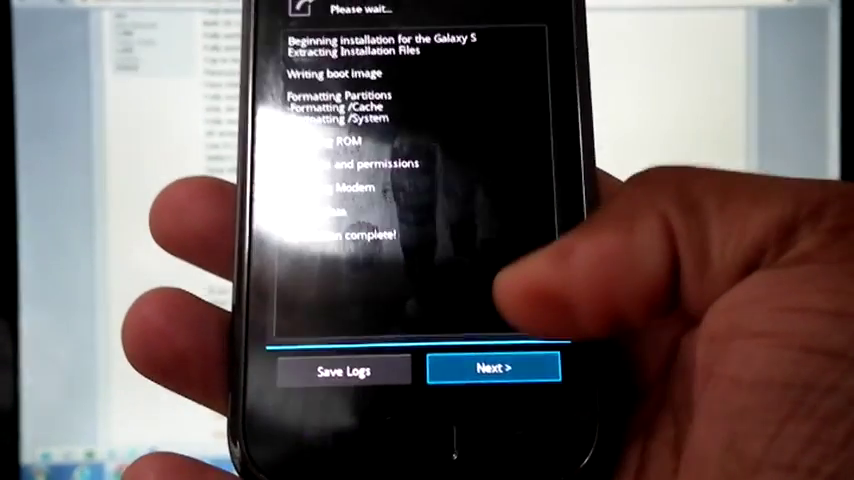
- Acknowledge the completed installation and move on from the progress log
click(495, 368)
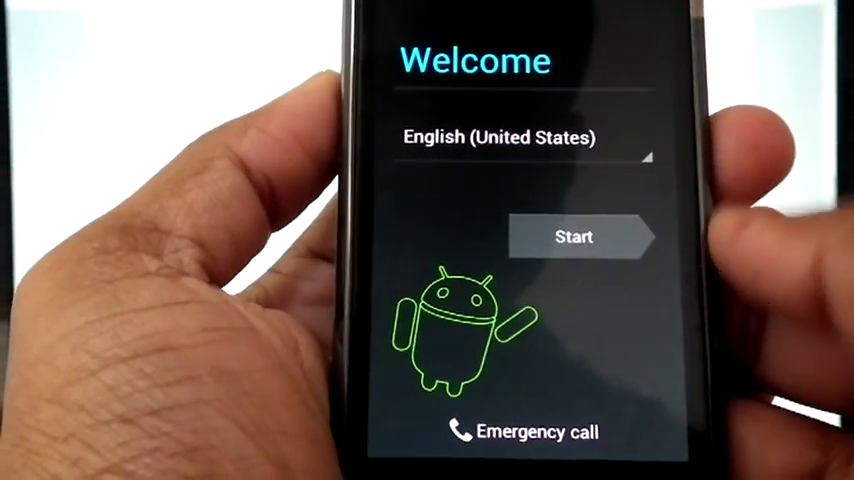
- Review the language list and keep English (United States) on the Welcome screen
click(525, 138)
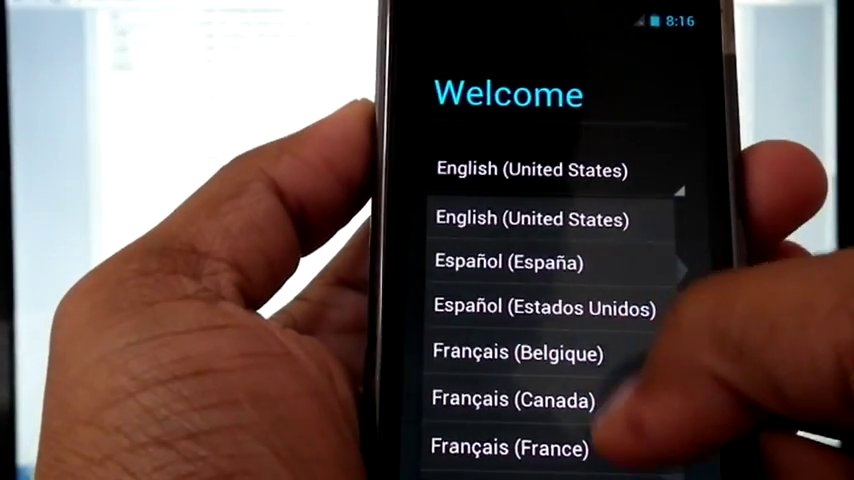
click(533, 219)
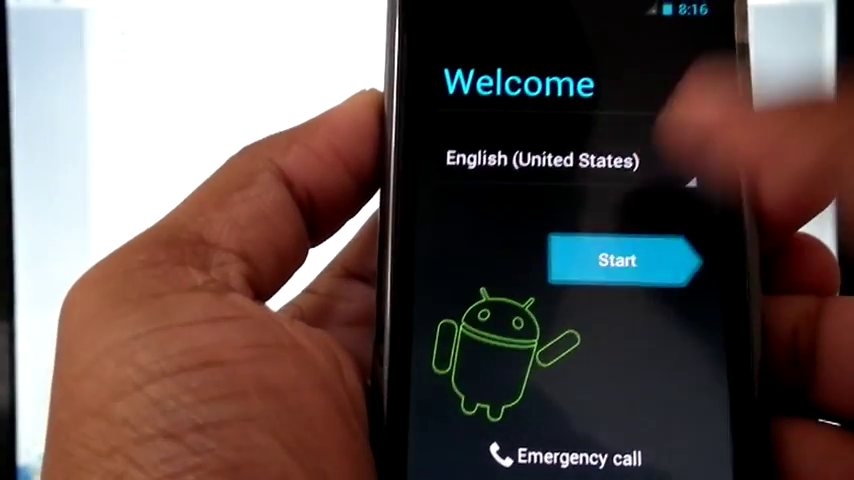
- Begin setup and set the time zone to London, Dublin (GMT+01:00 British Summer Time)
click(622, 261)
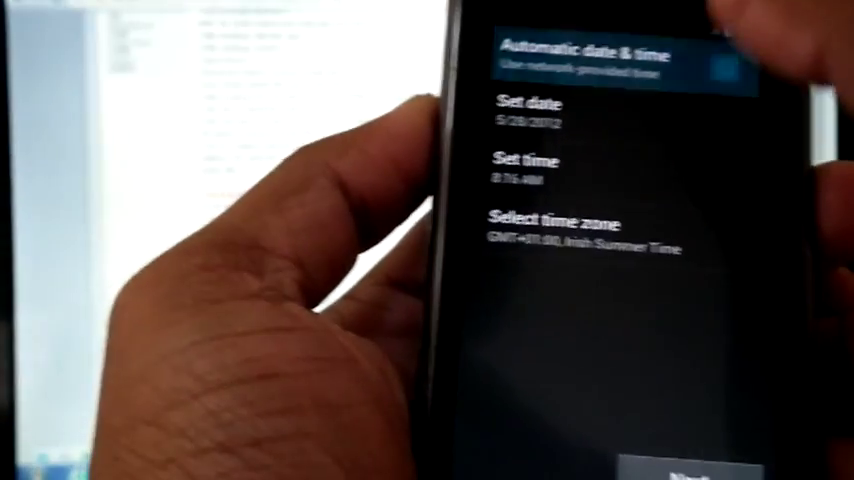
click(555, 223)
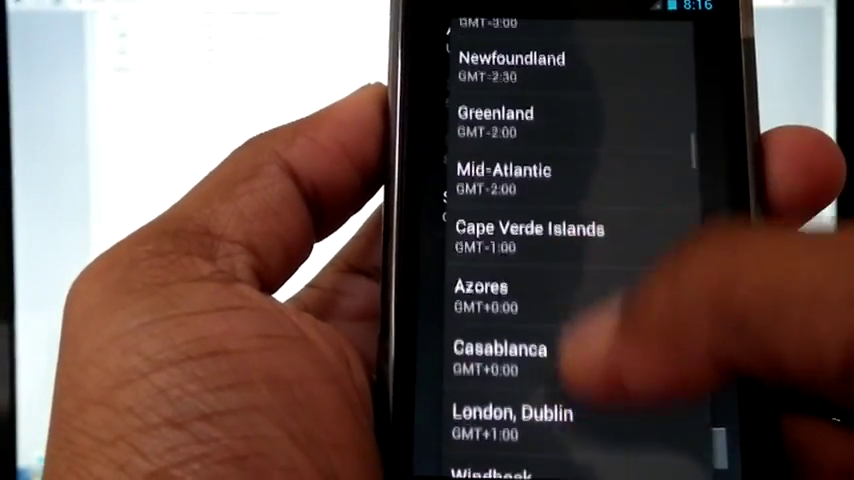
click(513, 413)
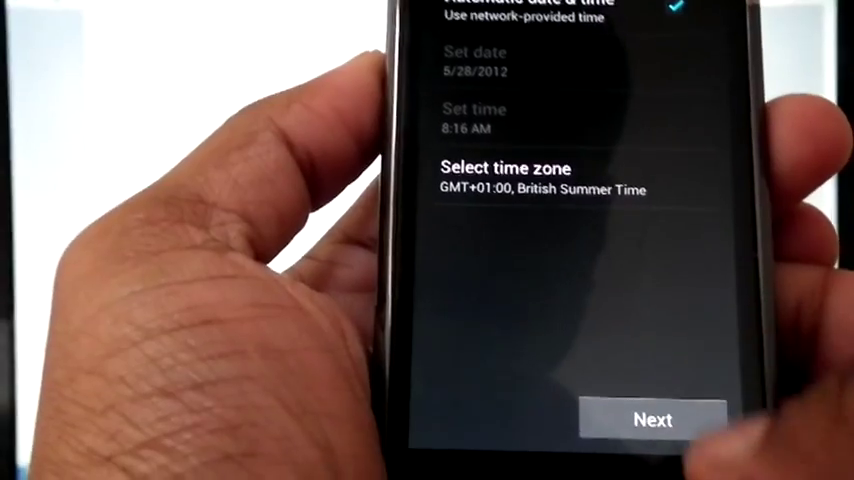
click(652, 419)
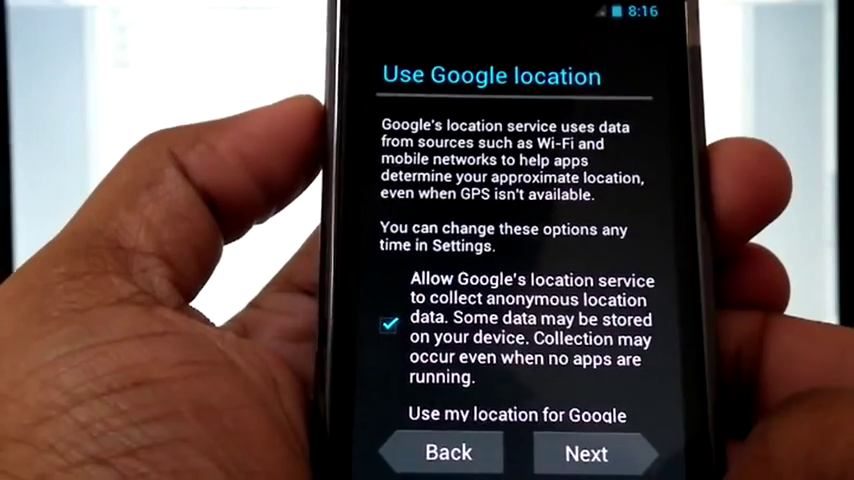
- Allow Google location, confirm the owner's name, accept Google services and finish setup
click(585, 453)
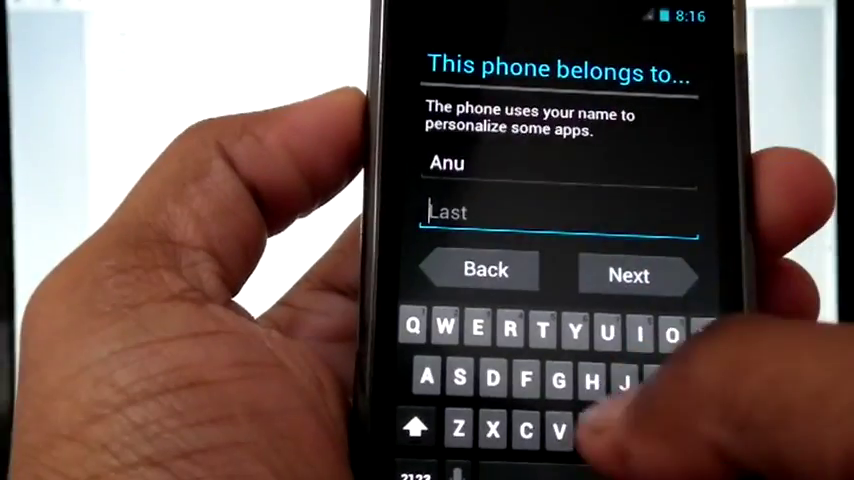
click(629, 275)
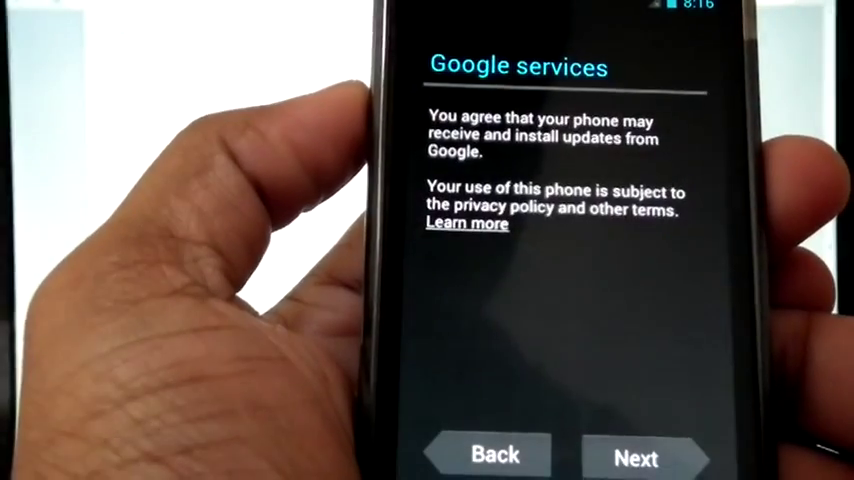
click(636, 455)
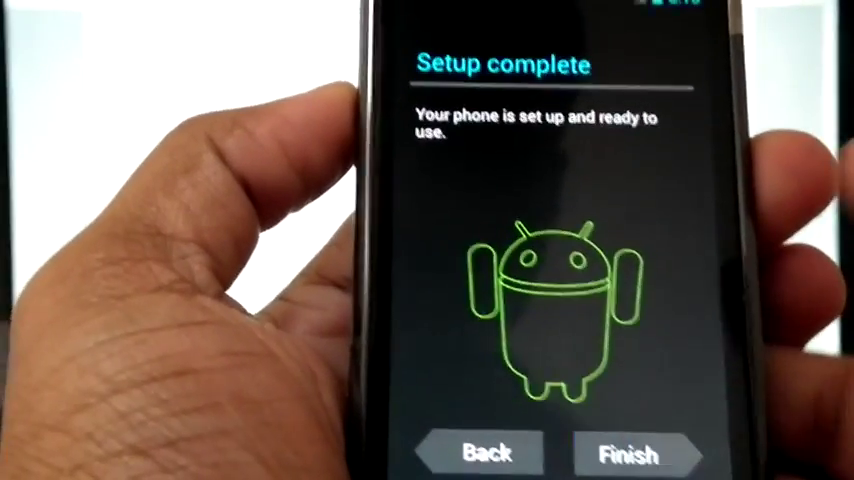
click(627, 454)
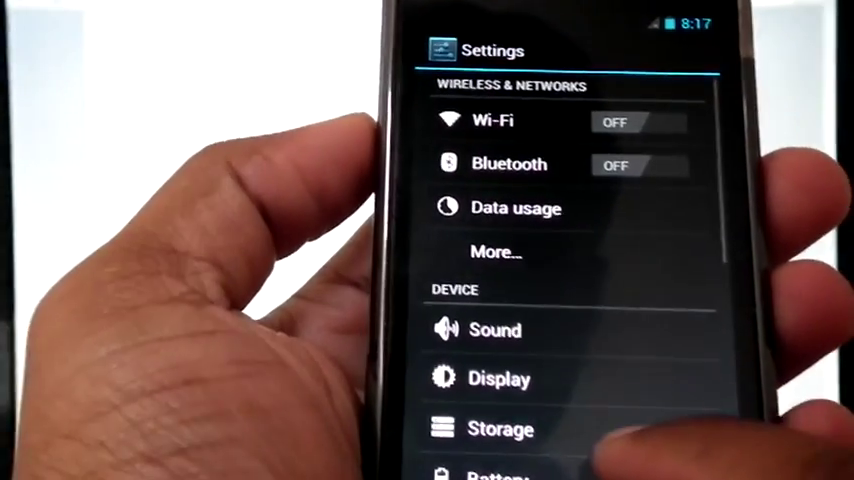
- Scroll Settings to About phone showing GT-I9000, Android 4.0.4 and baseband I9000XXJVU
scroll(up, 3)
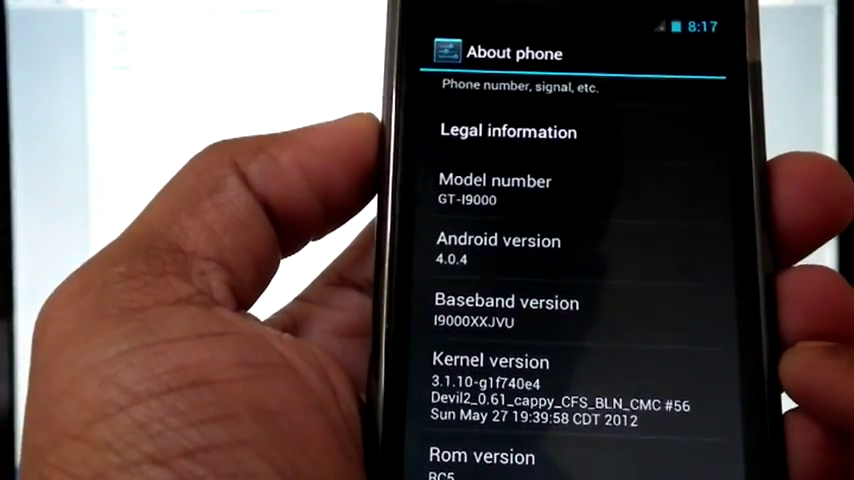
scroll(up, 3)
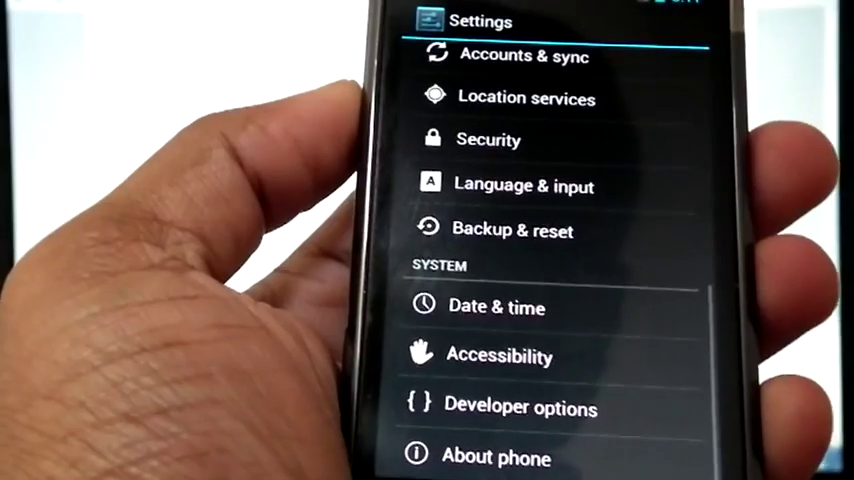
- Return to the top of the main Settings list with Wi-Fi and Bluetooth shown
scroll(down, 3)
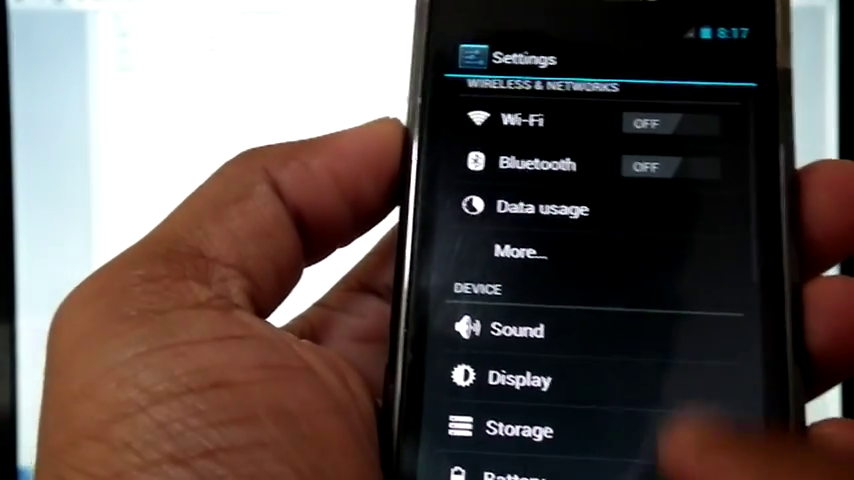